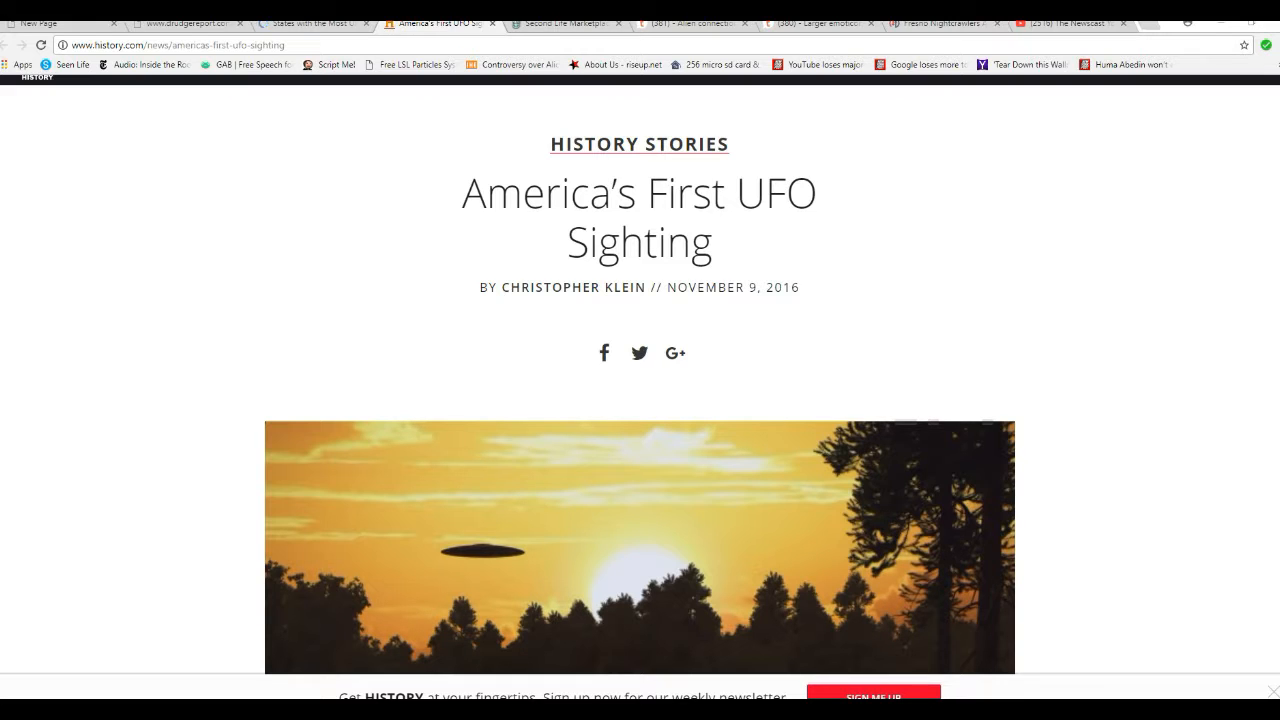
pyautogui.scroll(-3)
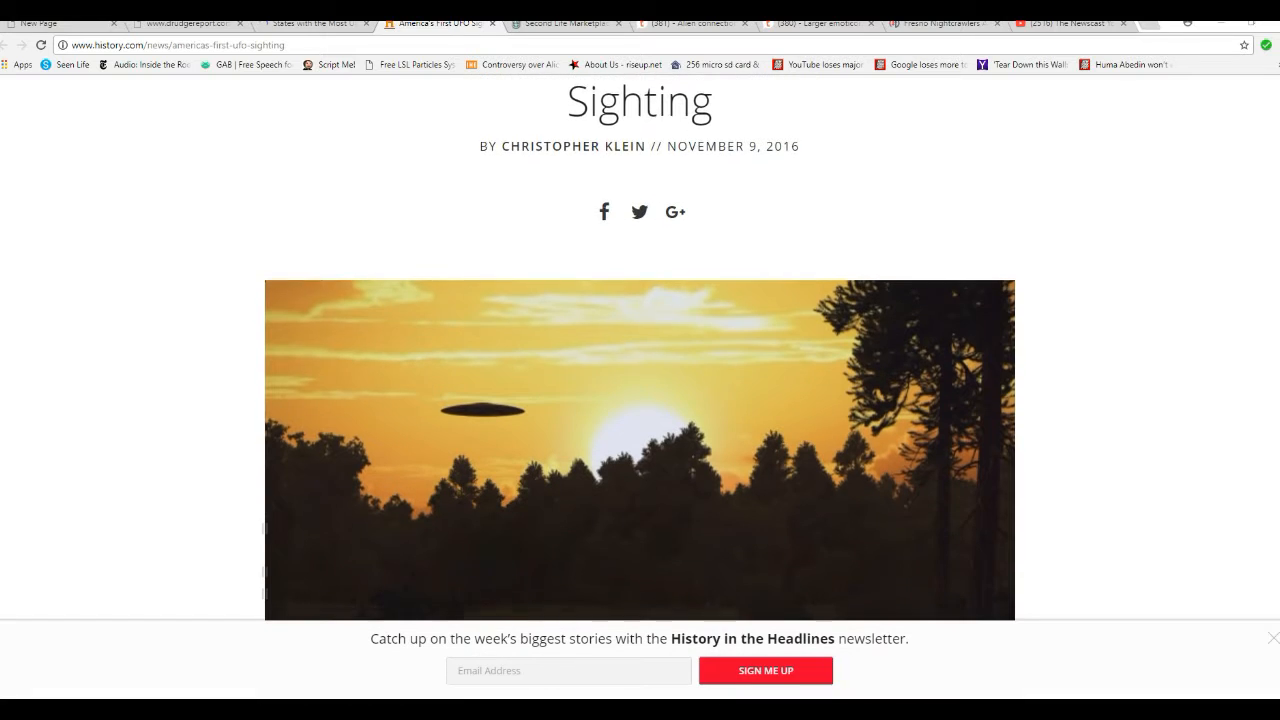
pyautogui.scroll(-3)
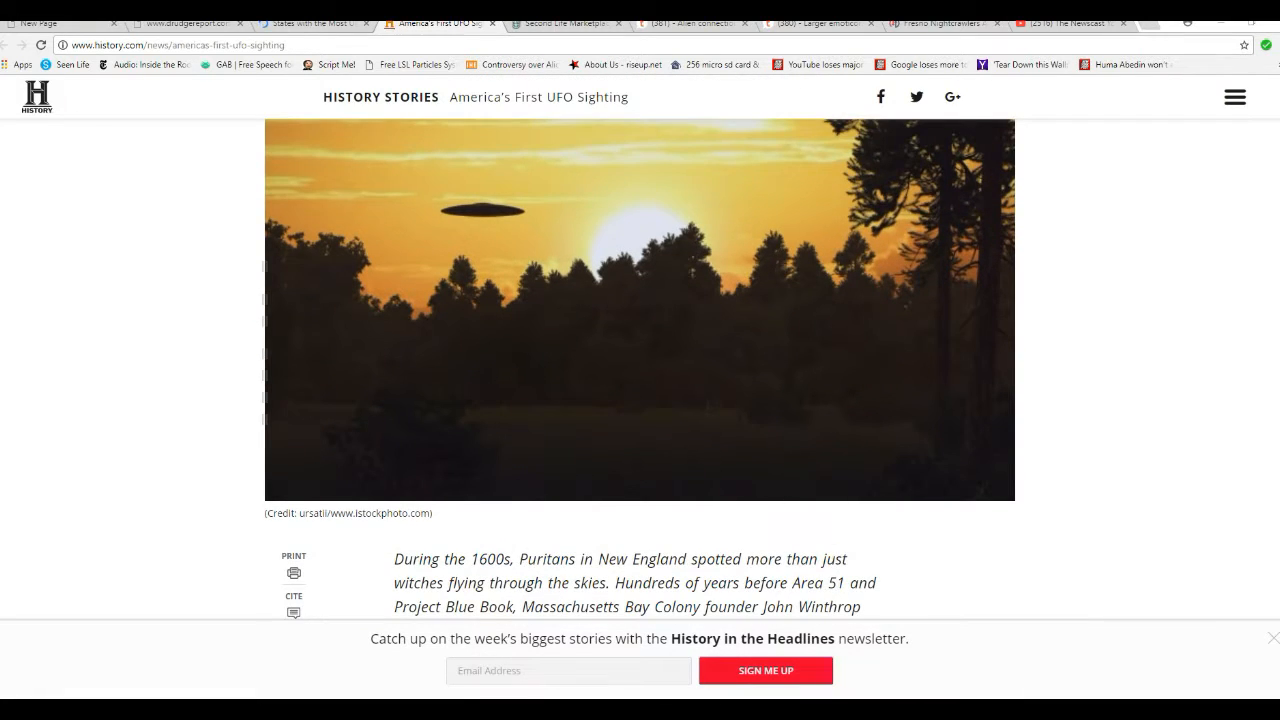
pyautogui.scroll(-3)
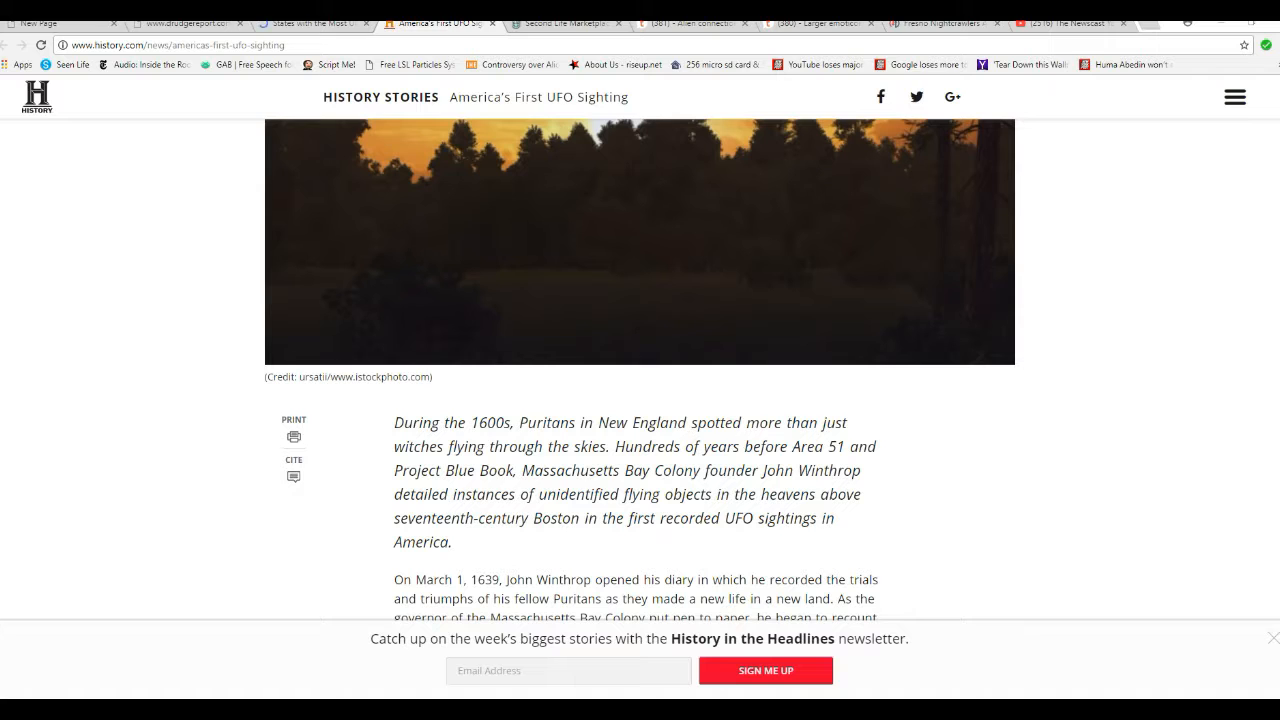
pyautogui.scroll(-3)
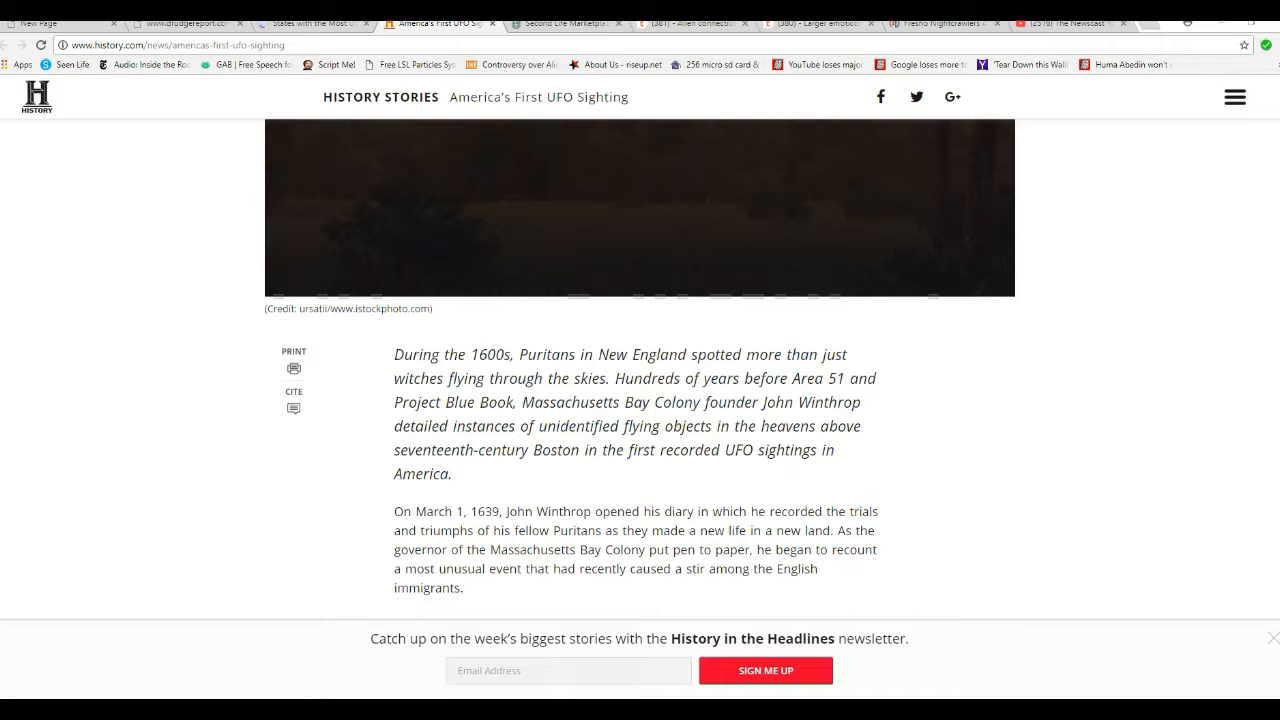
pyautogui.scroll(-3)
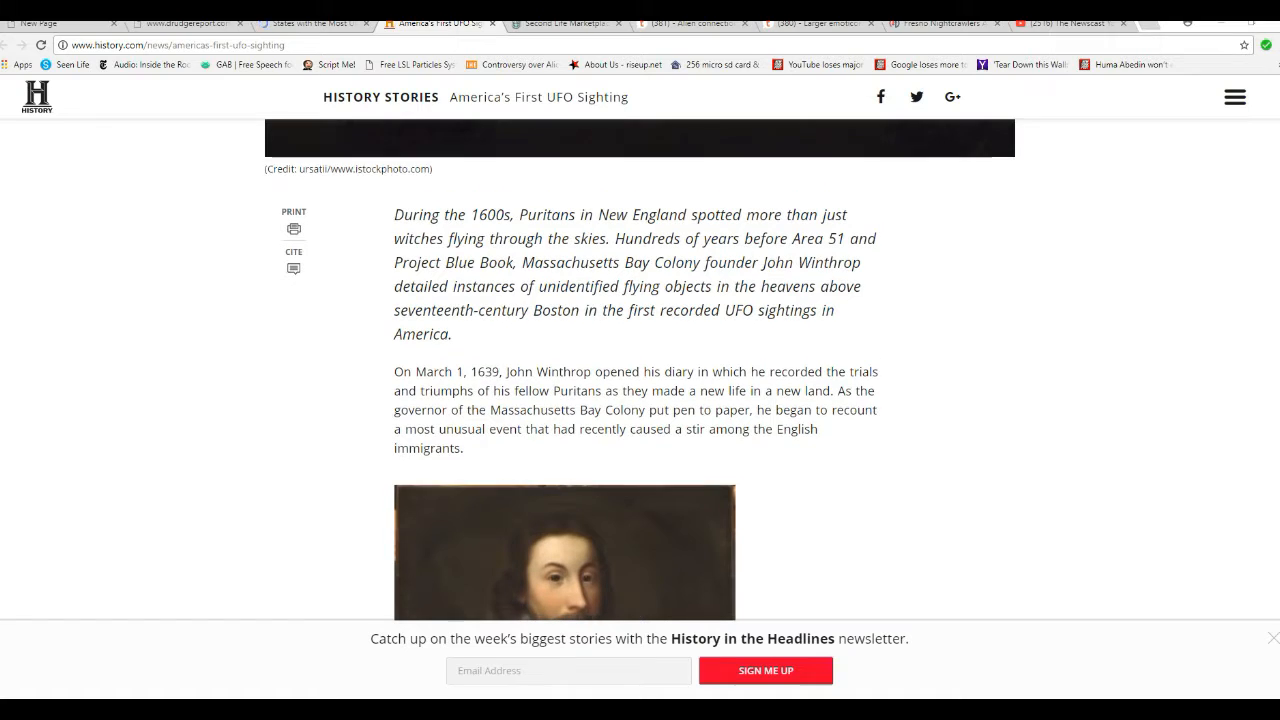
pyautogui.scroll(-3)
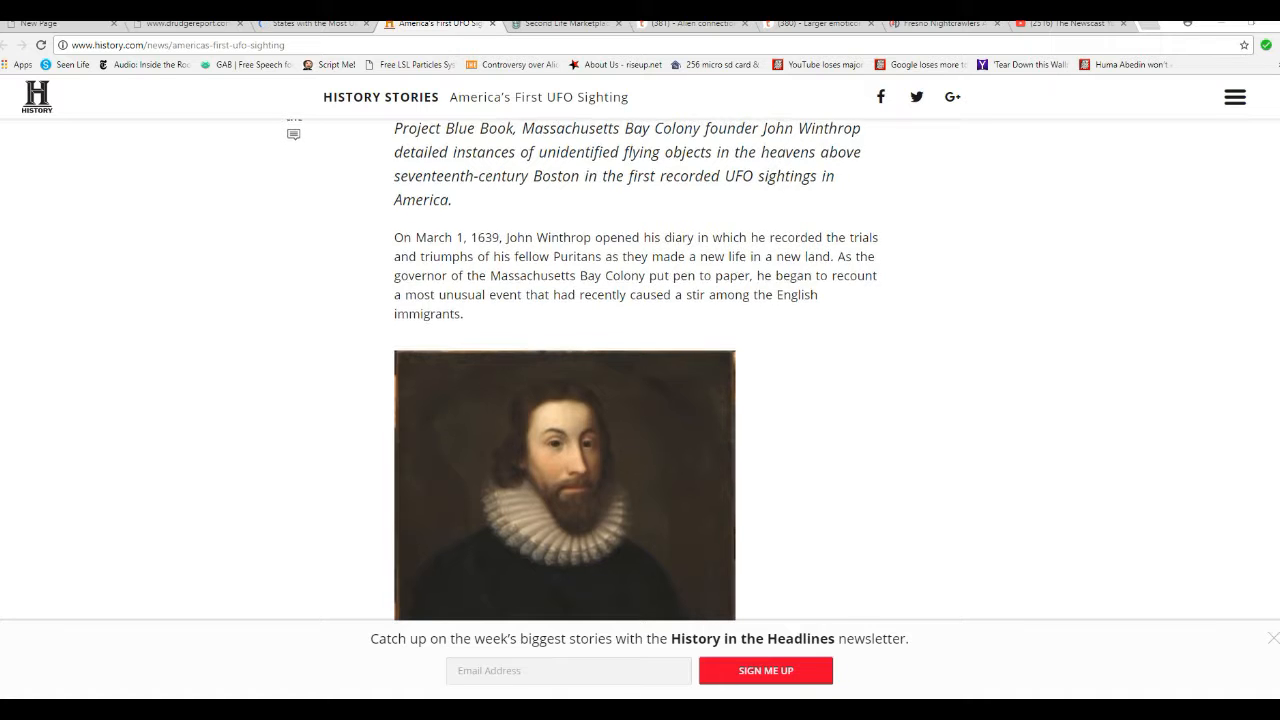
pyautogui.scroll(-3)
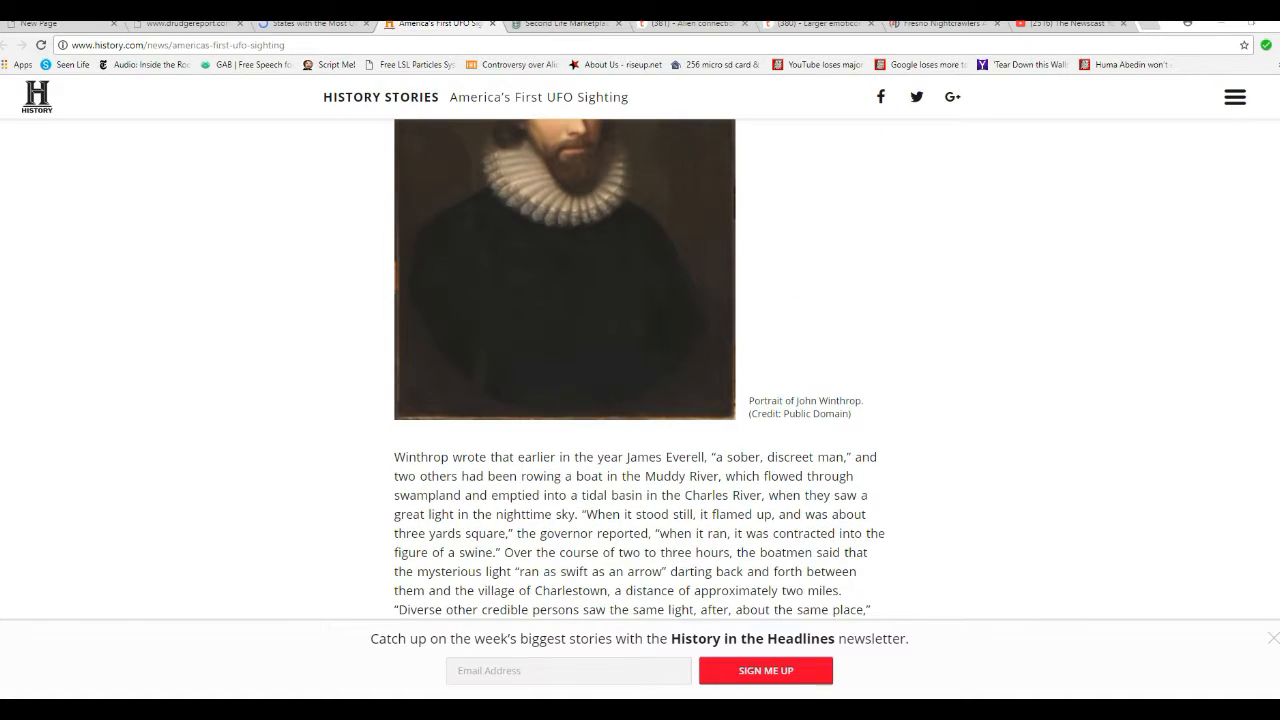
pyautogui.scroll(-3)
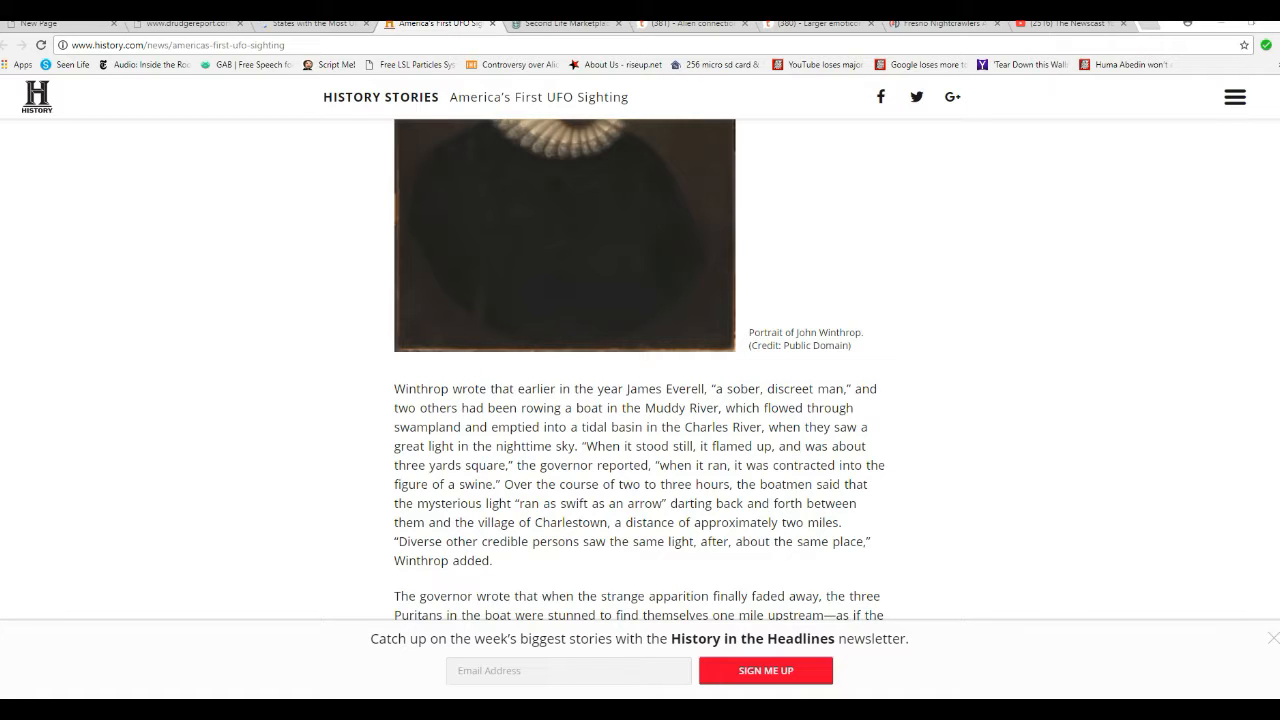
pyautogui.scroll(-3)
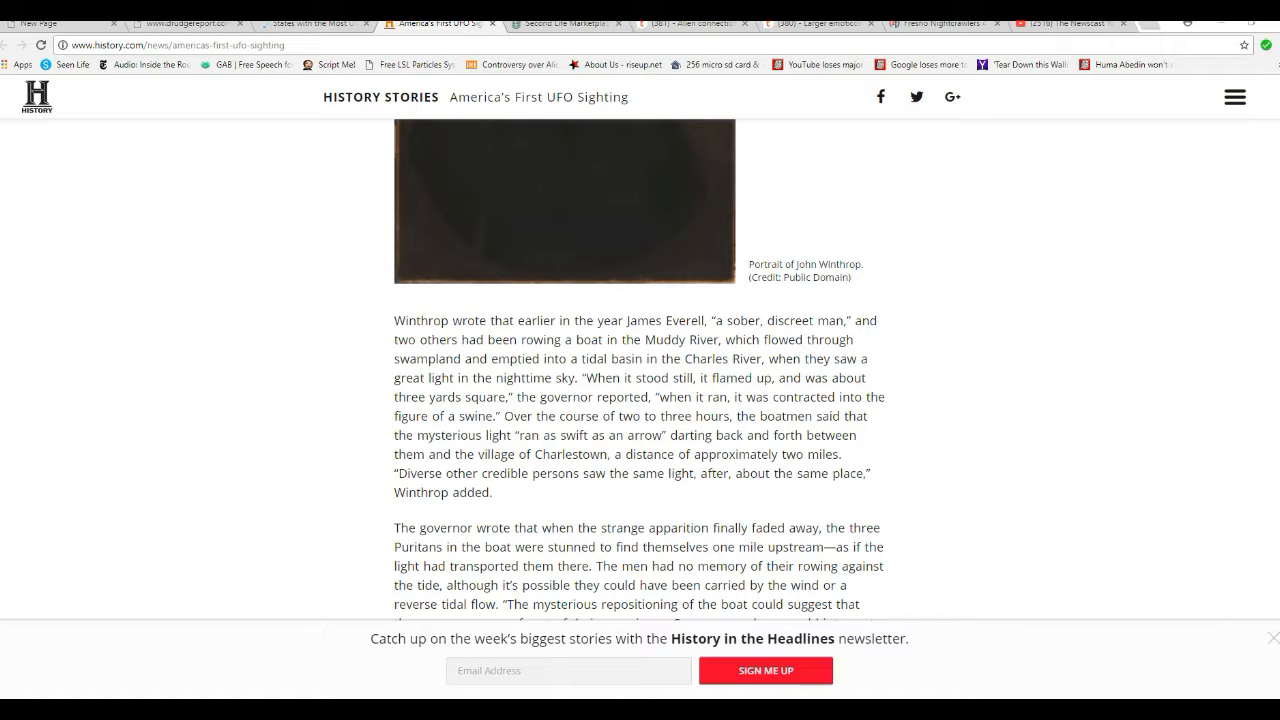
pyautogui.scroll(-3)
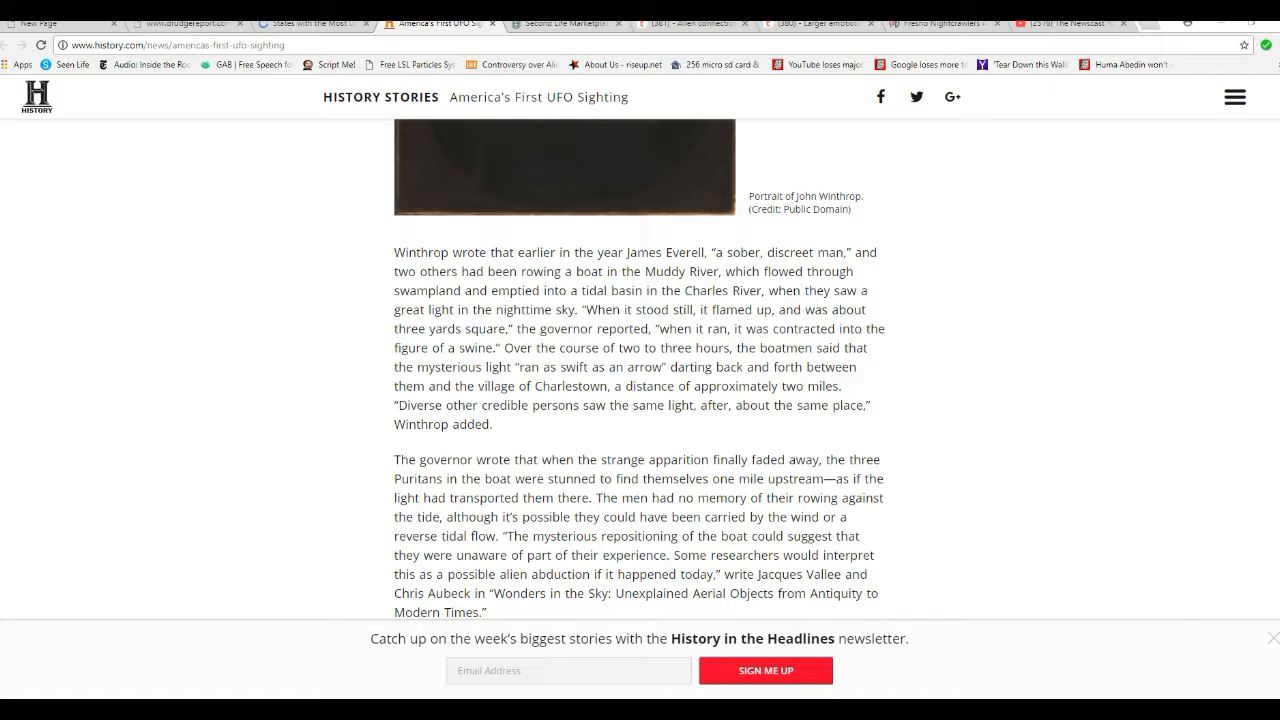
pyautogui.scroll(-3)
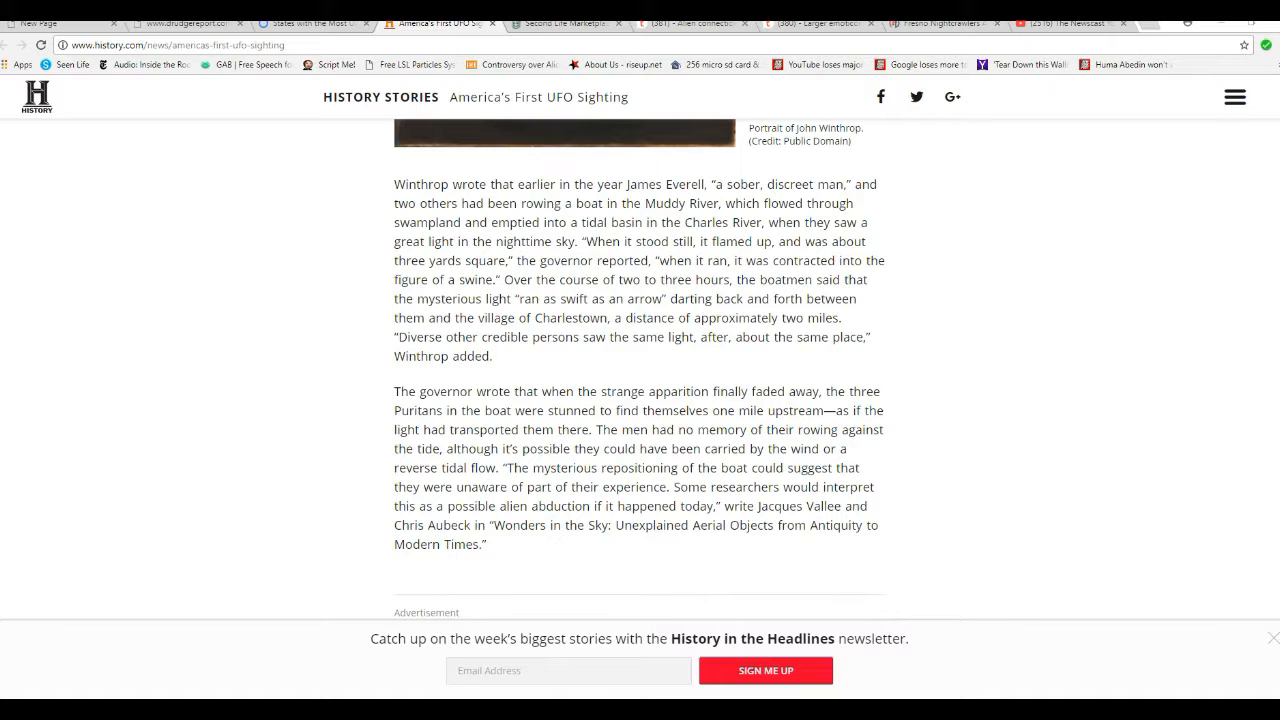
pyautogui.scroll(-3)
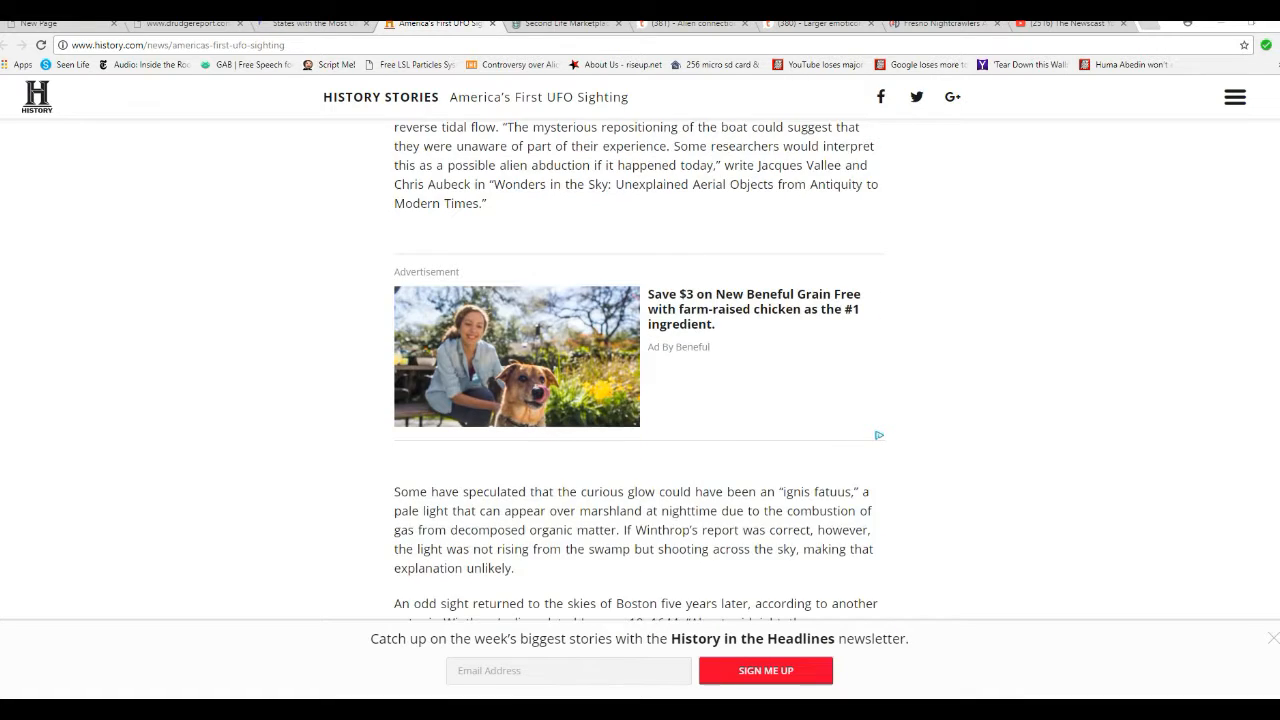
pyautogui.scroll(-3)
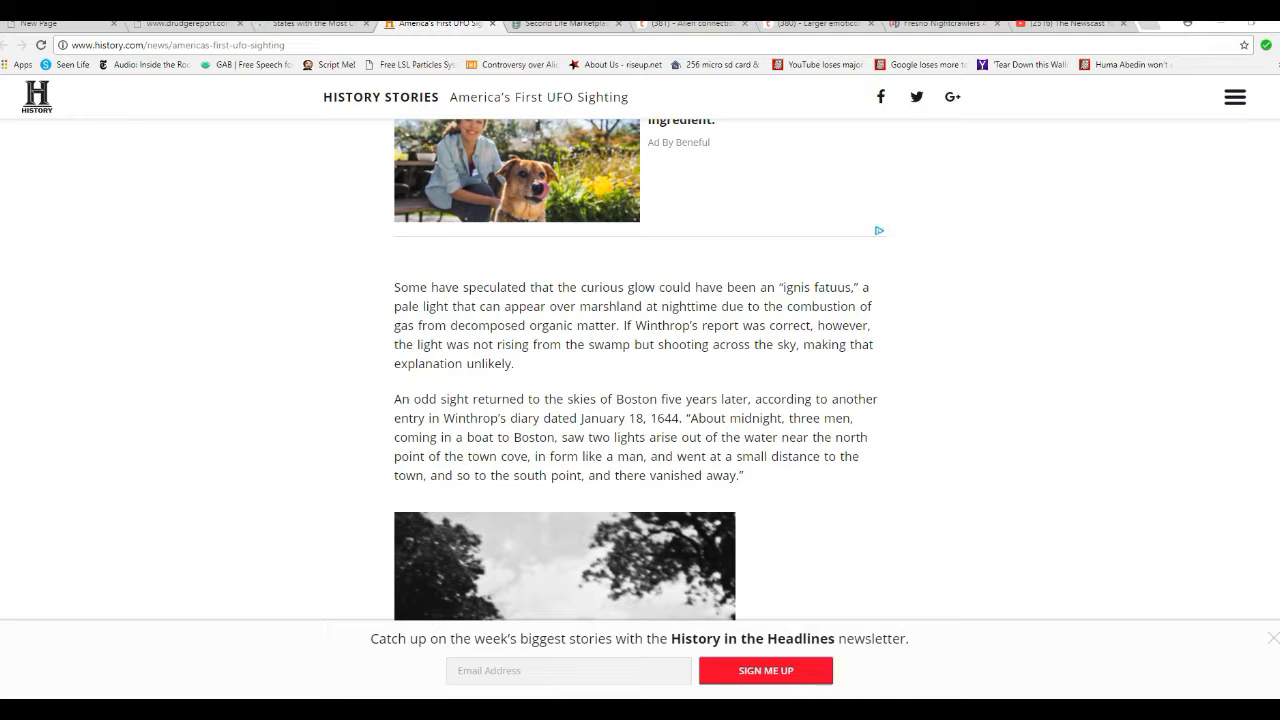
pyautogui.scroll(-3)
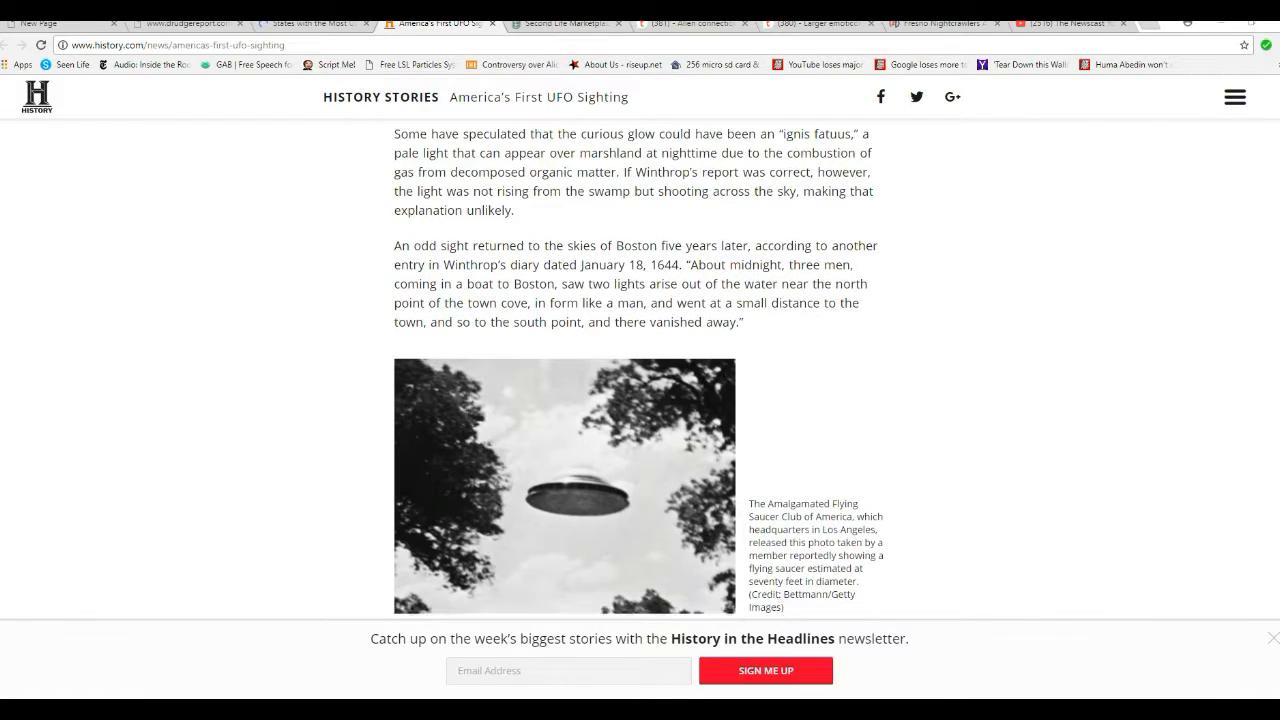
pyautogui.scroll(-3)
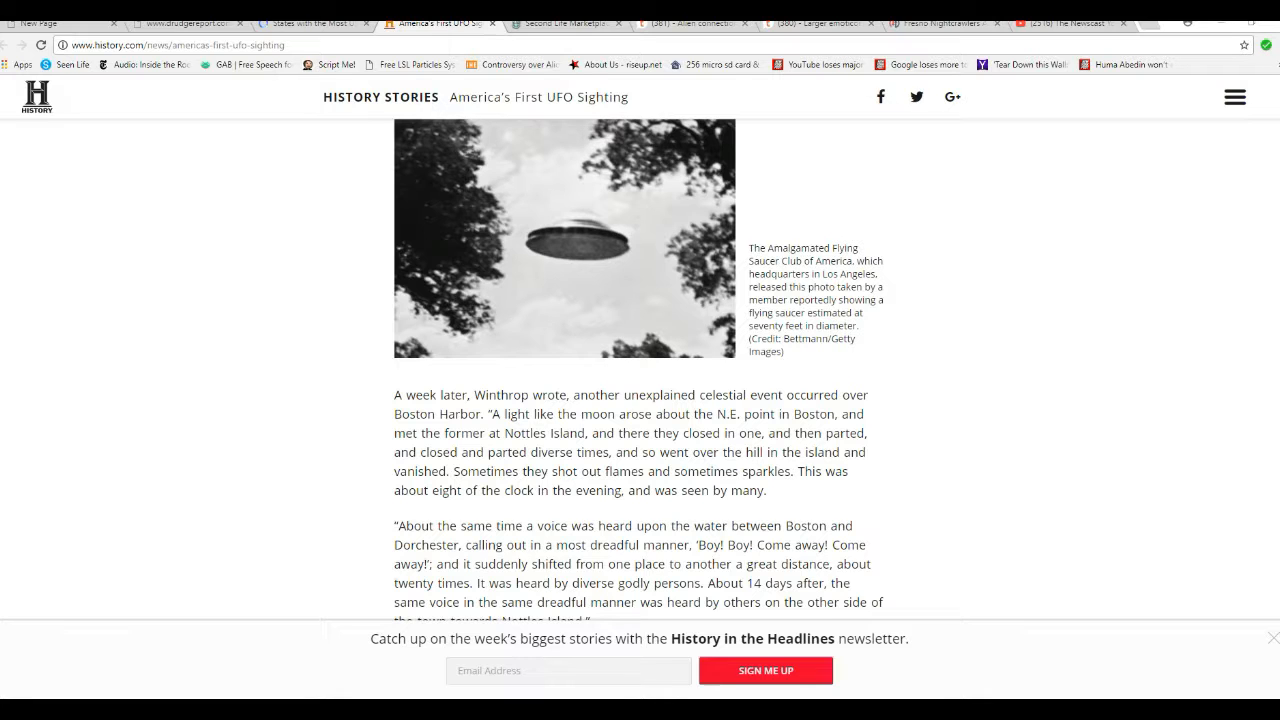
pyautogui.scroll(-3)
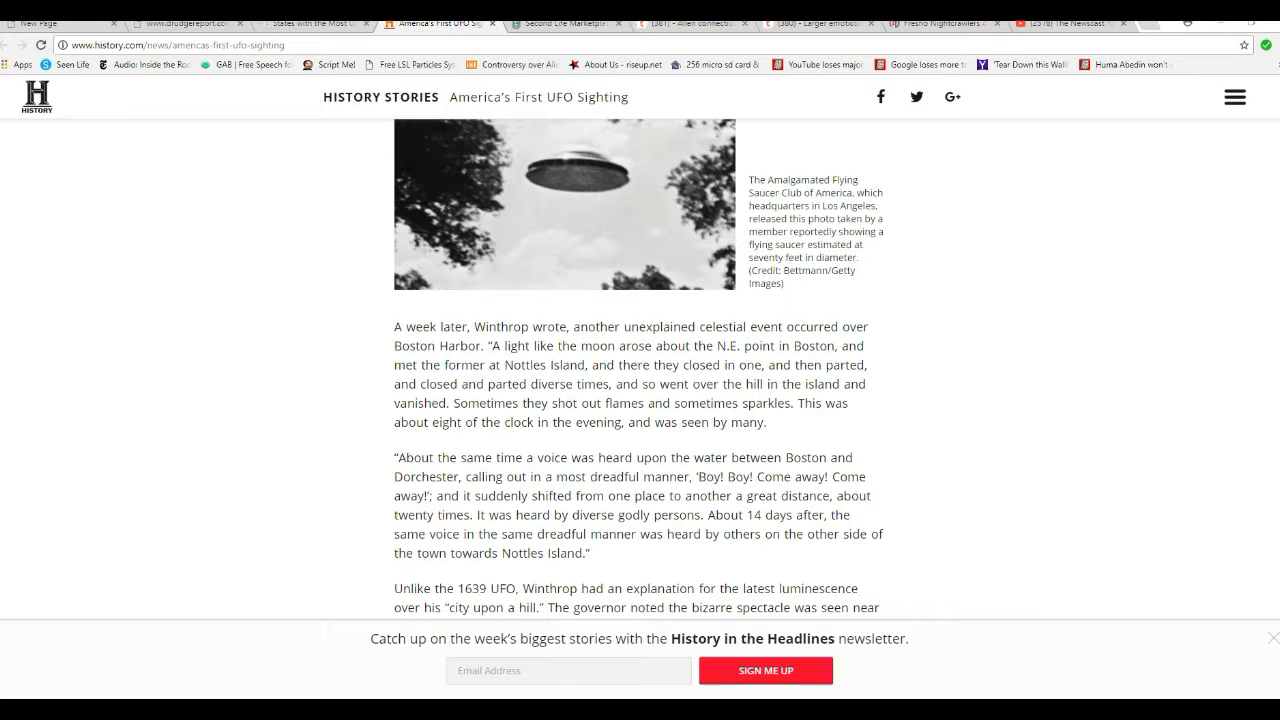
pyautogui.scroll(-3)
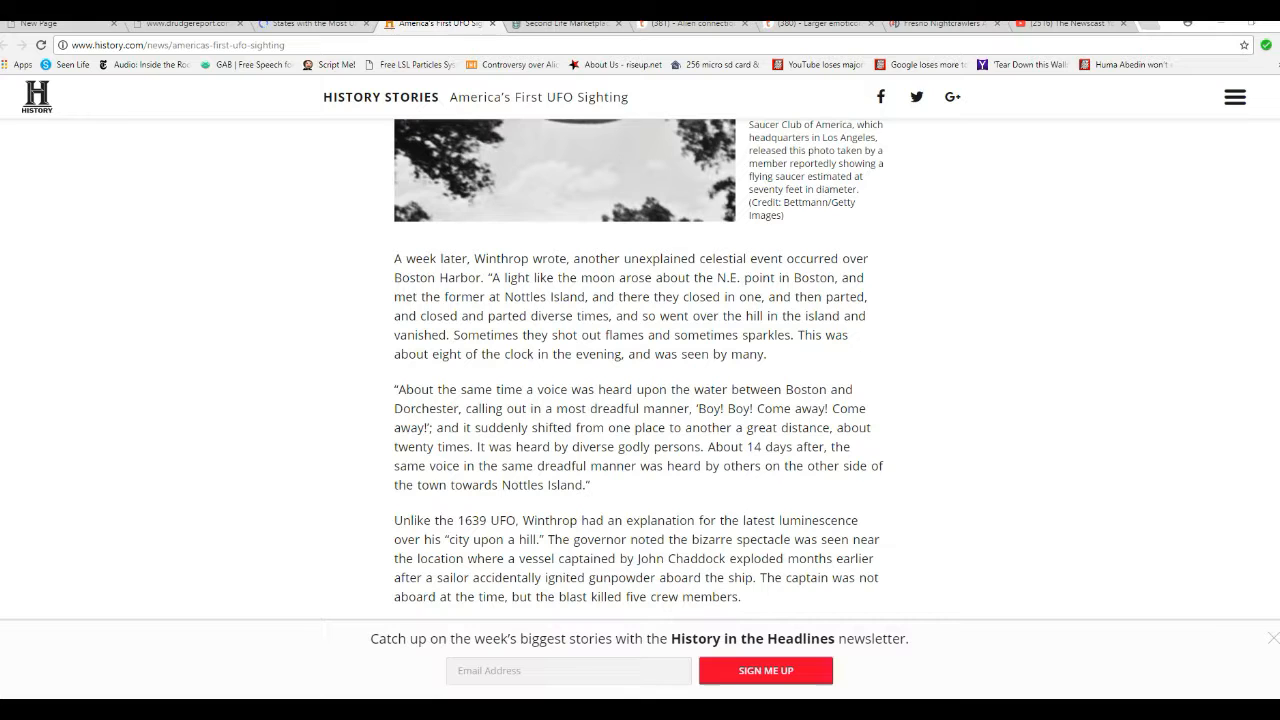
pyautogui.scroll(-3)
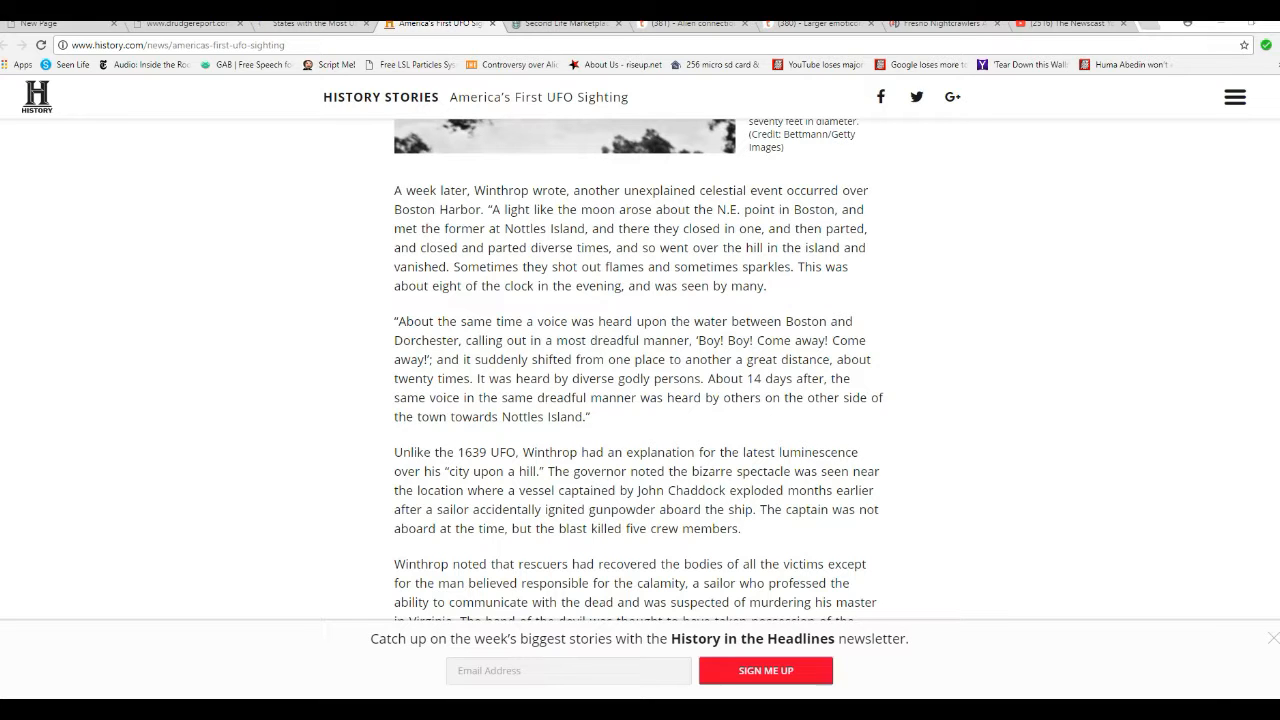
pyautogui.scroll(-3)
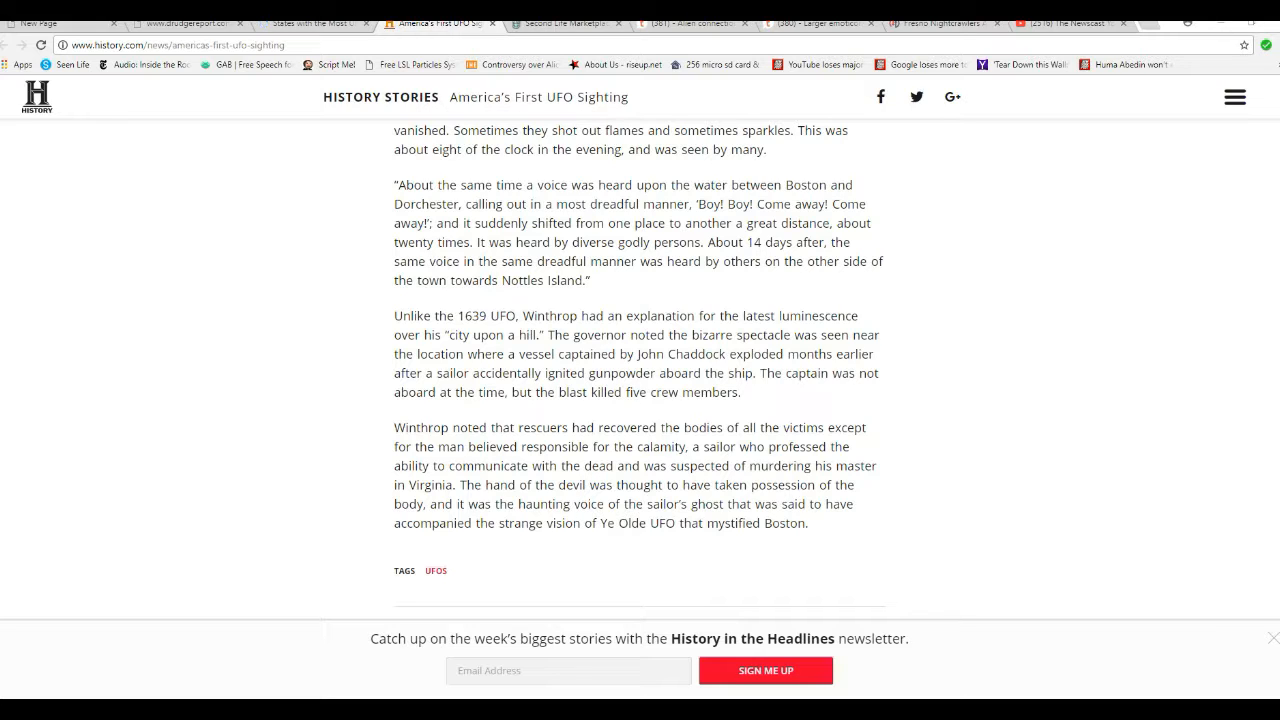
pyautogui.scroll(3)
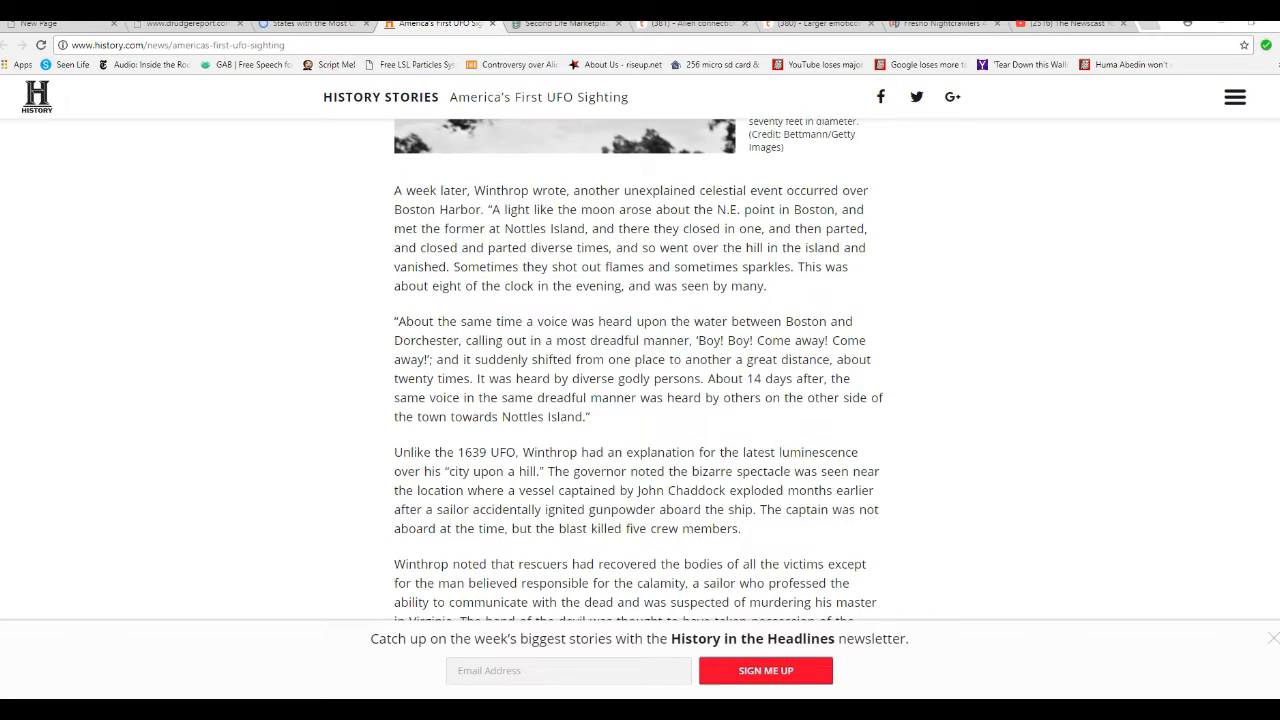
pyautogui.scroll(3)
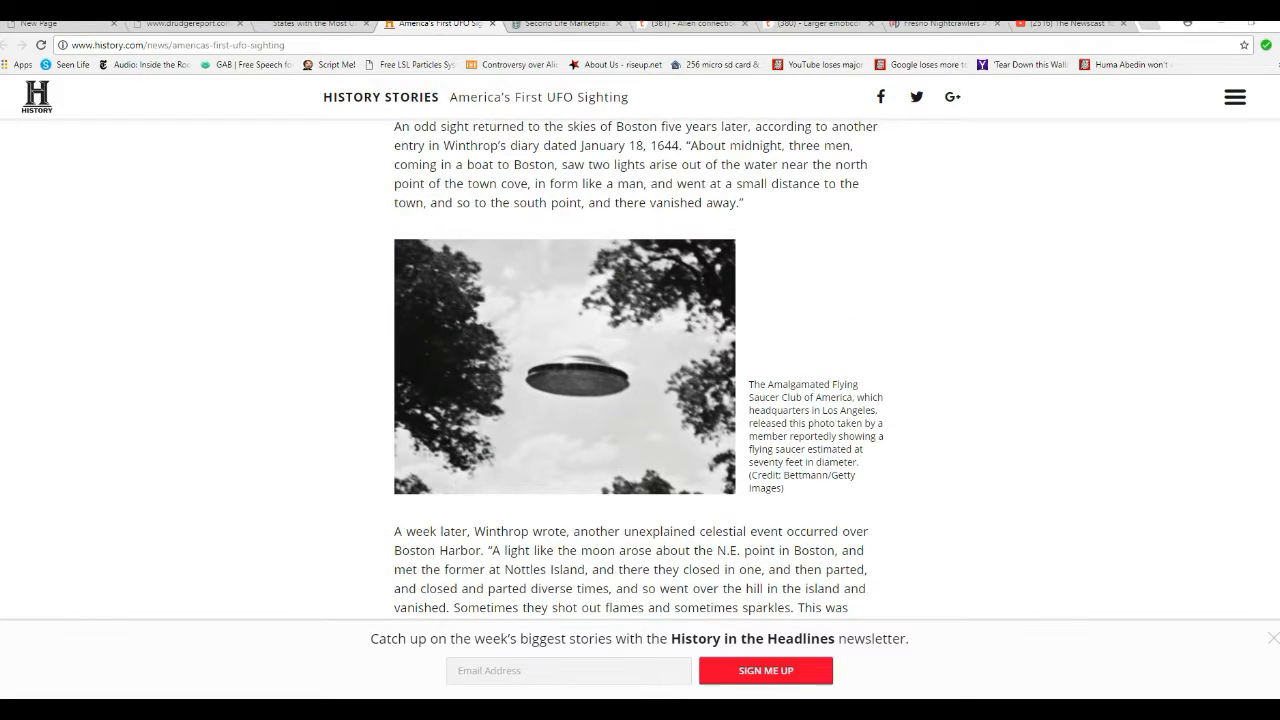
pyautogui.scroll(3)
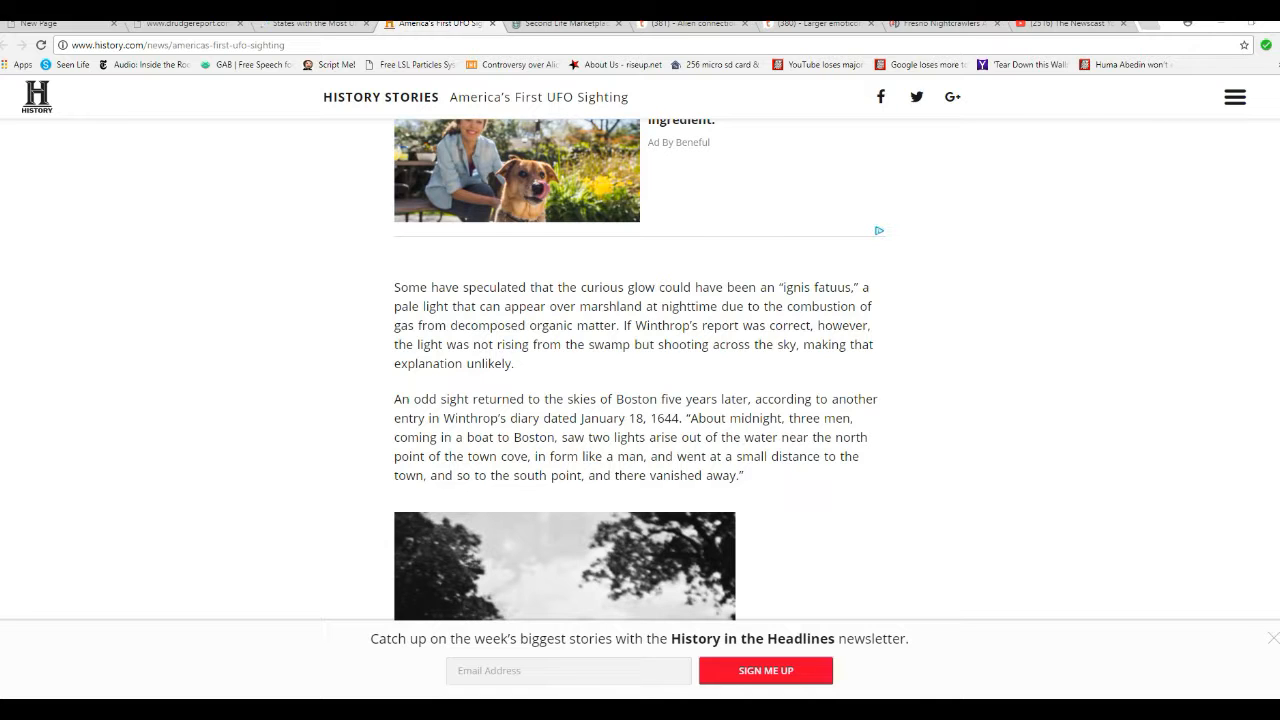
pyautogui.scroll(3)
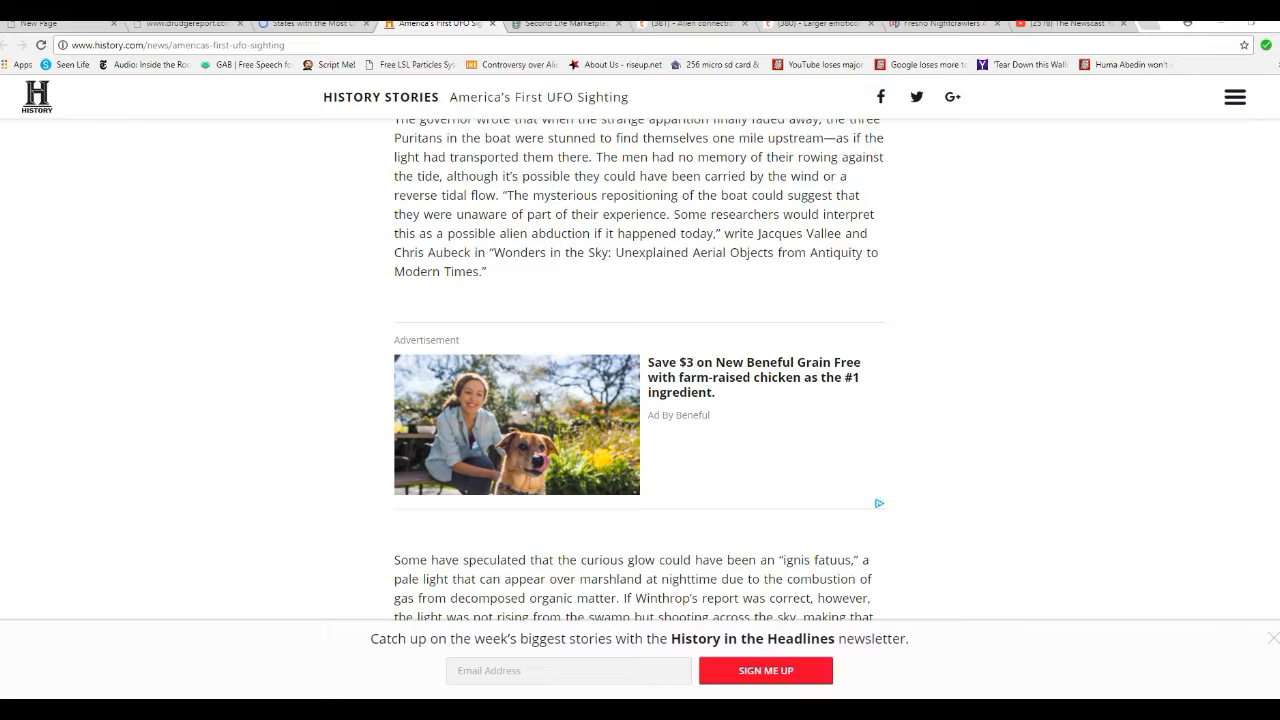
pyautogui.scroll(3)
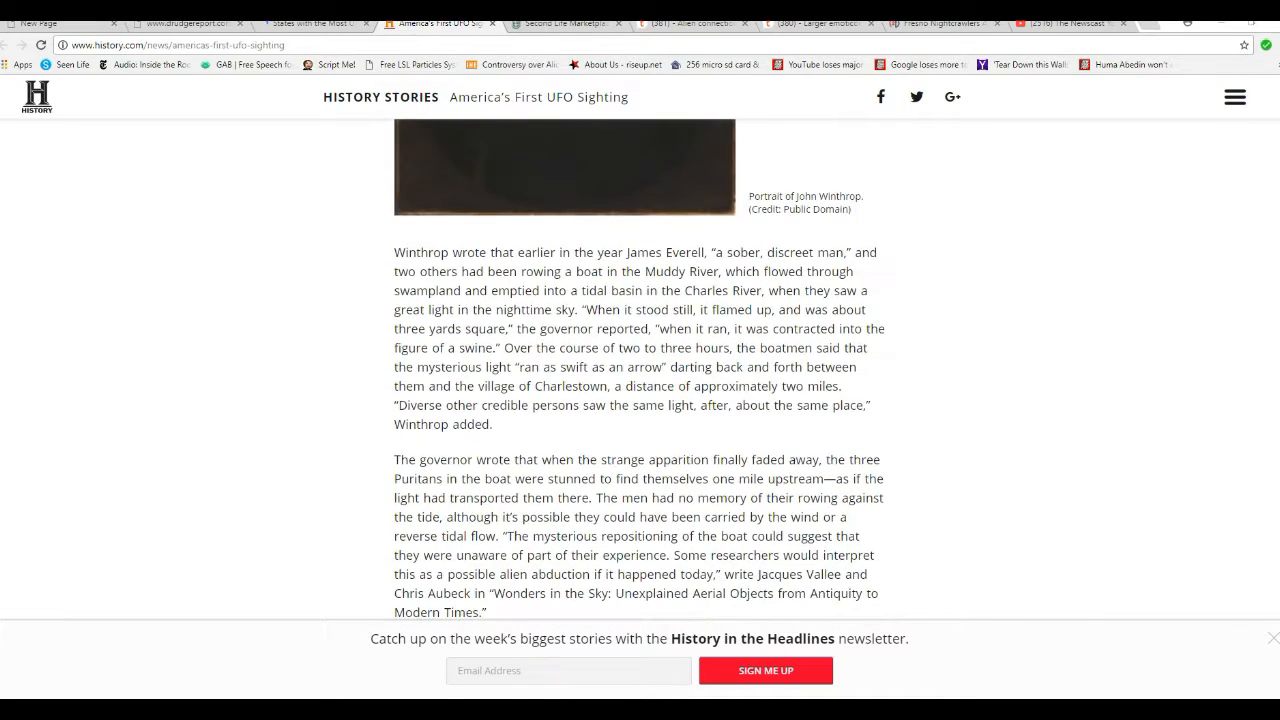
pyautogui.scroll(3)
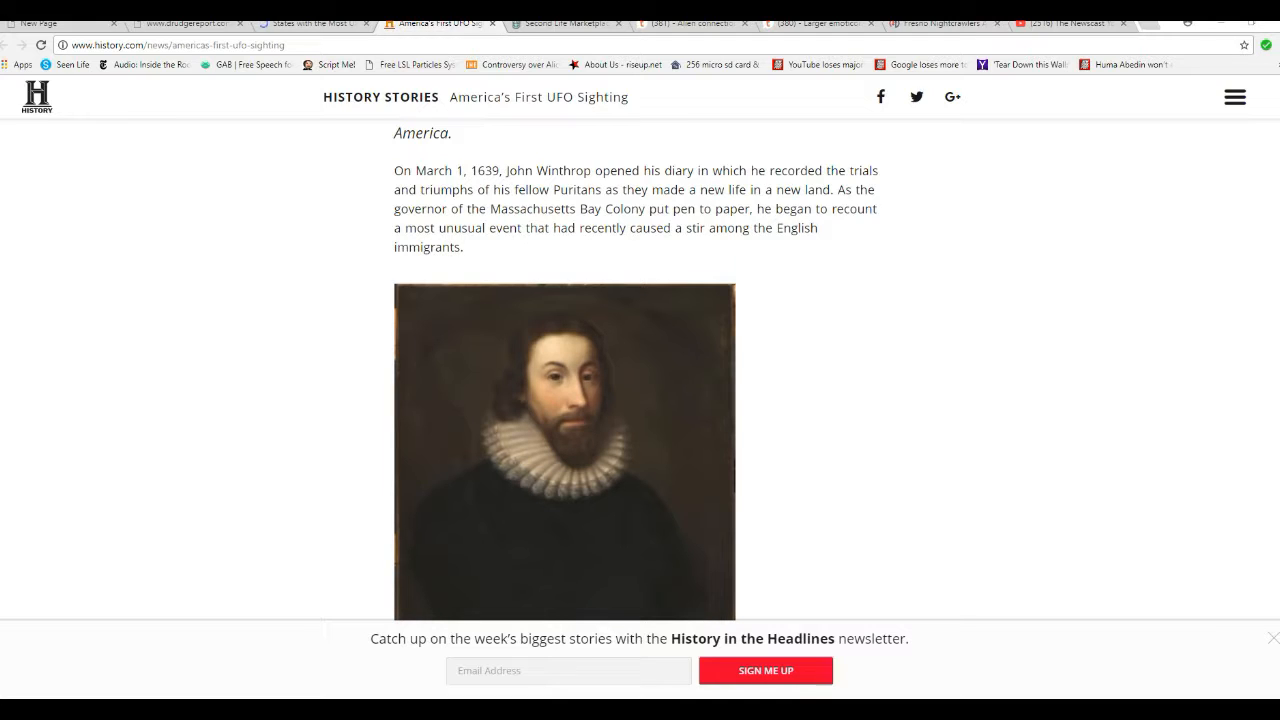
pyautogui.scroll(3)
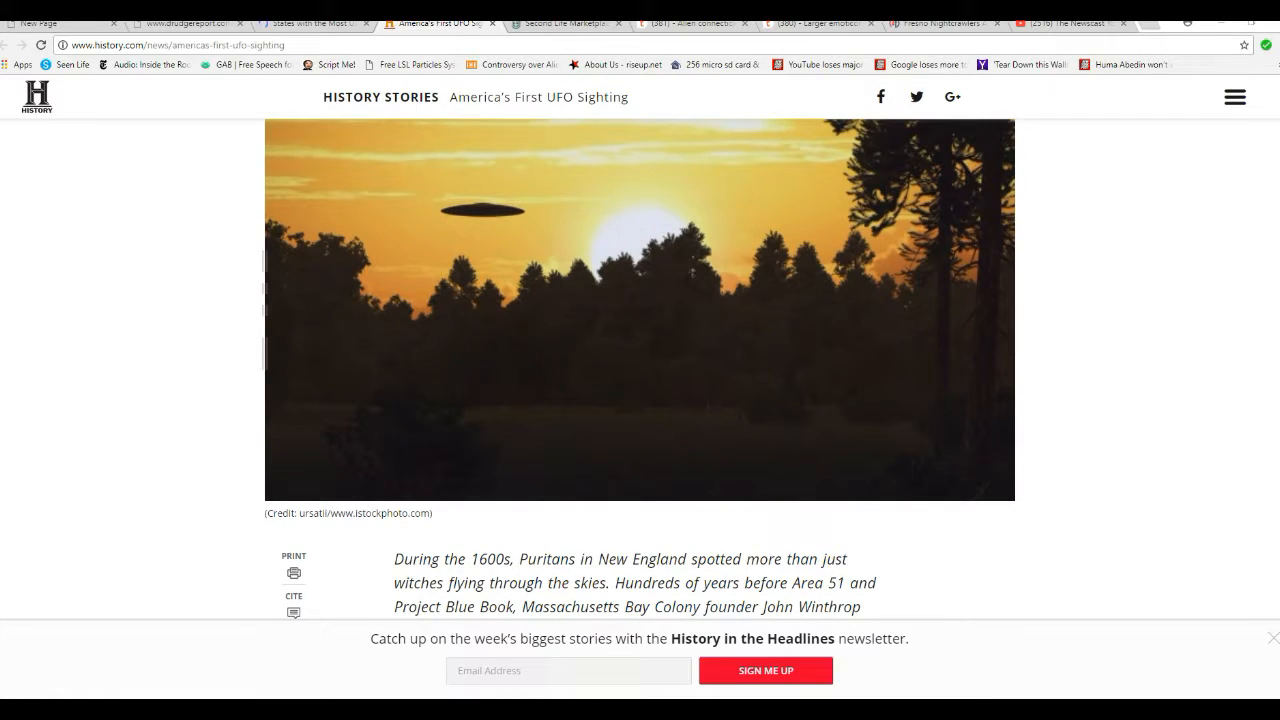
pyautogui.scroll(3)
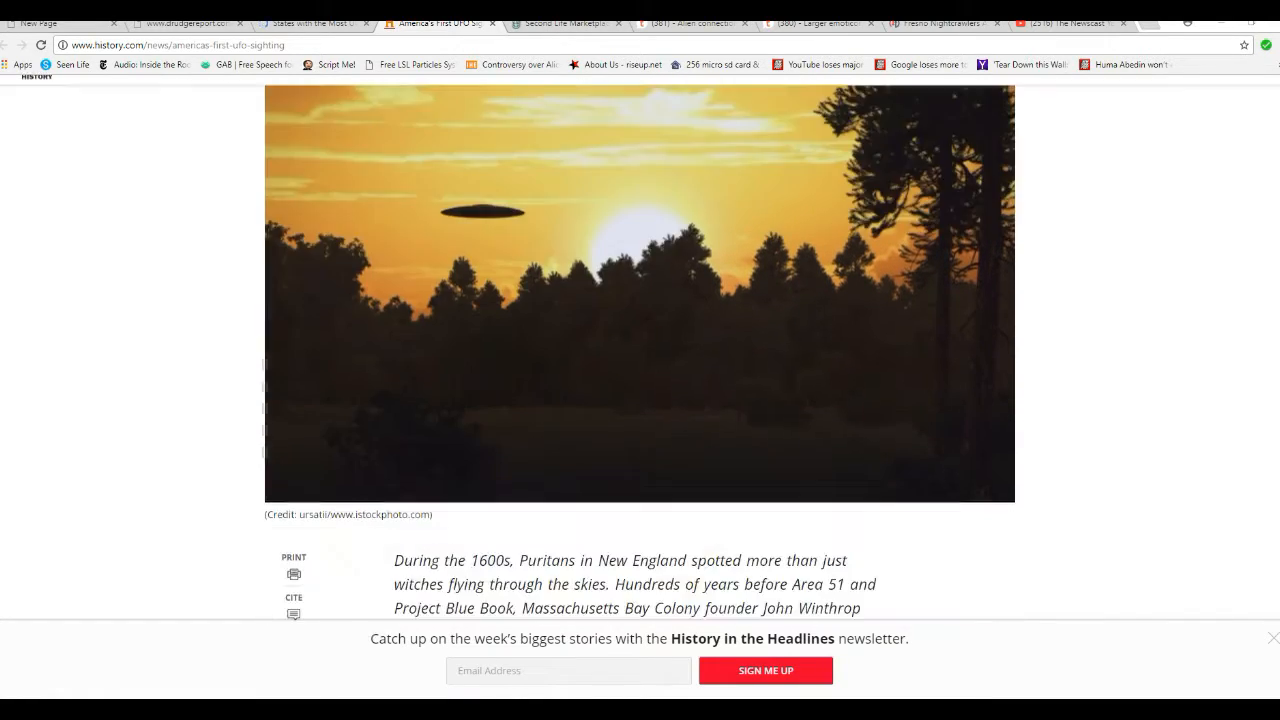
pyautogui.scroll(-3)
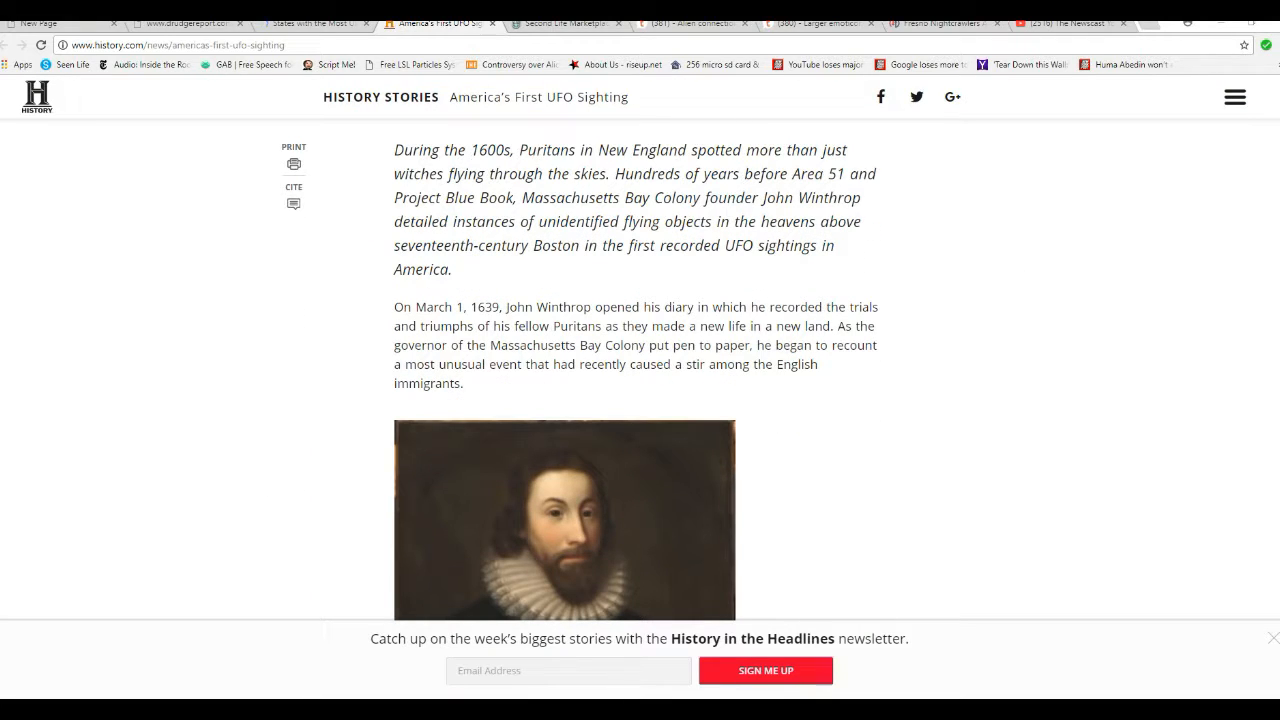
pyautogui.scroll(-3)
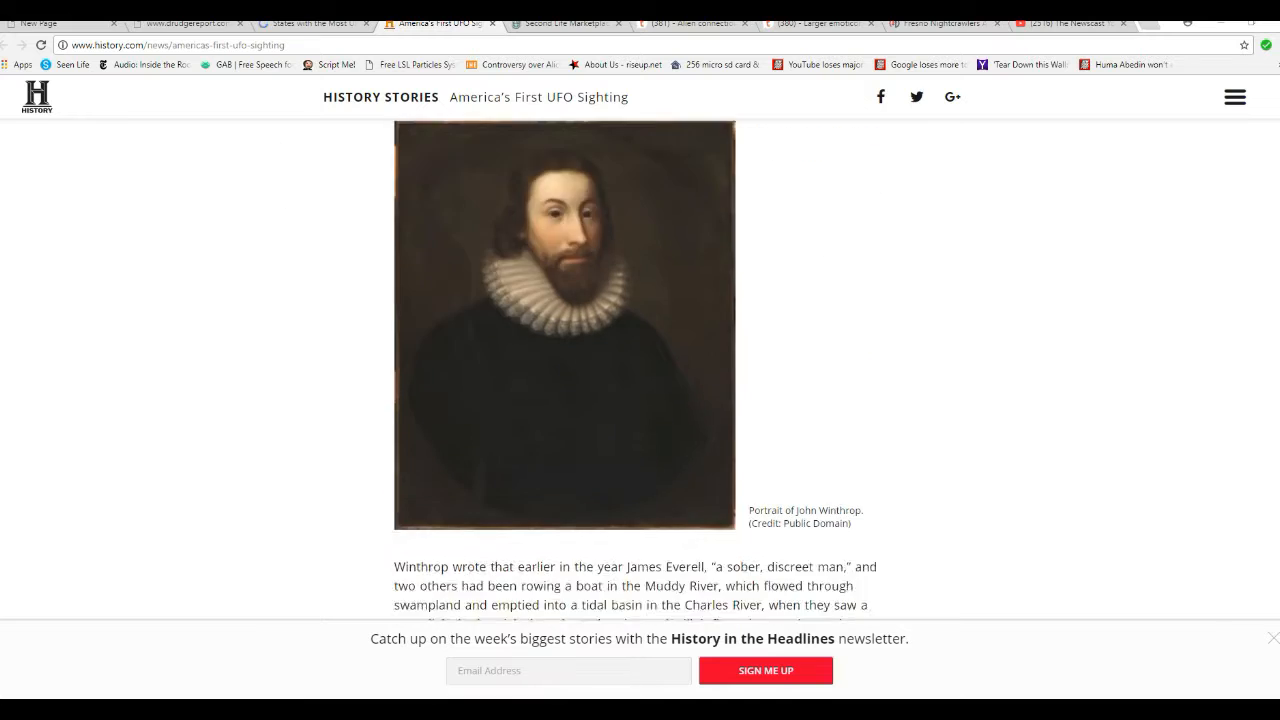
pyautogui.scroll(-3)
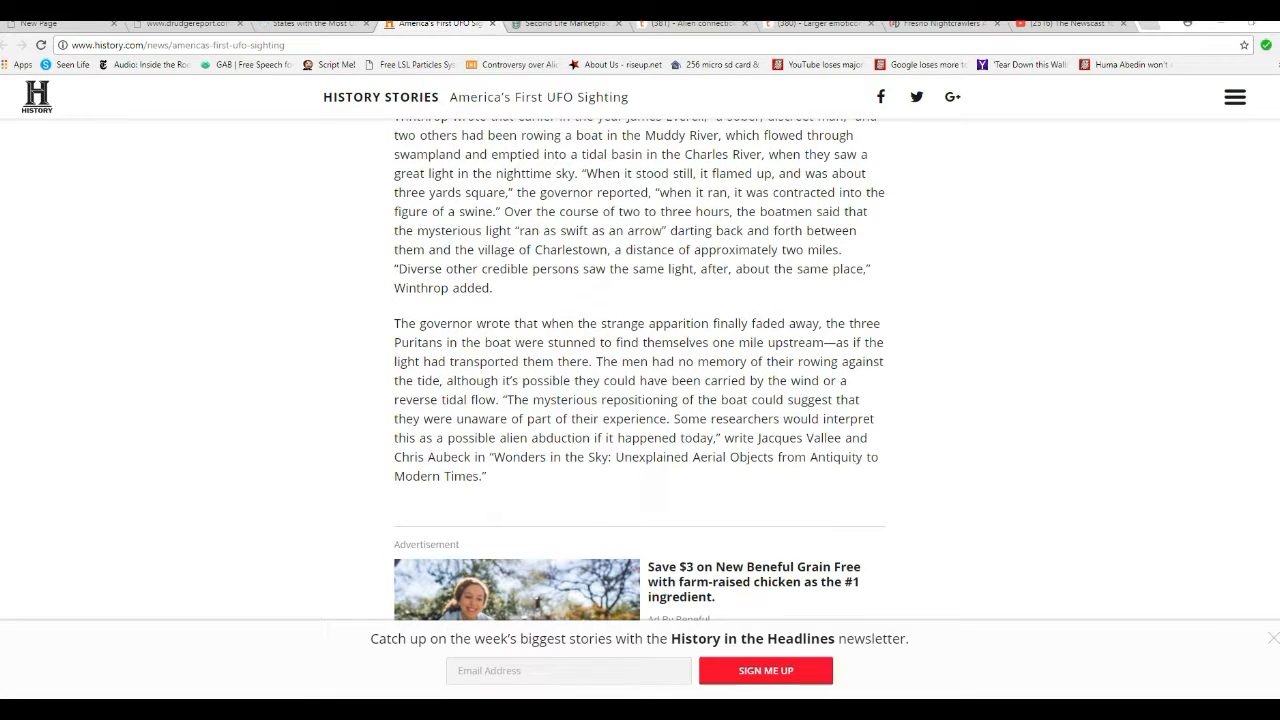